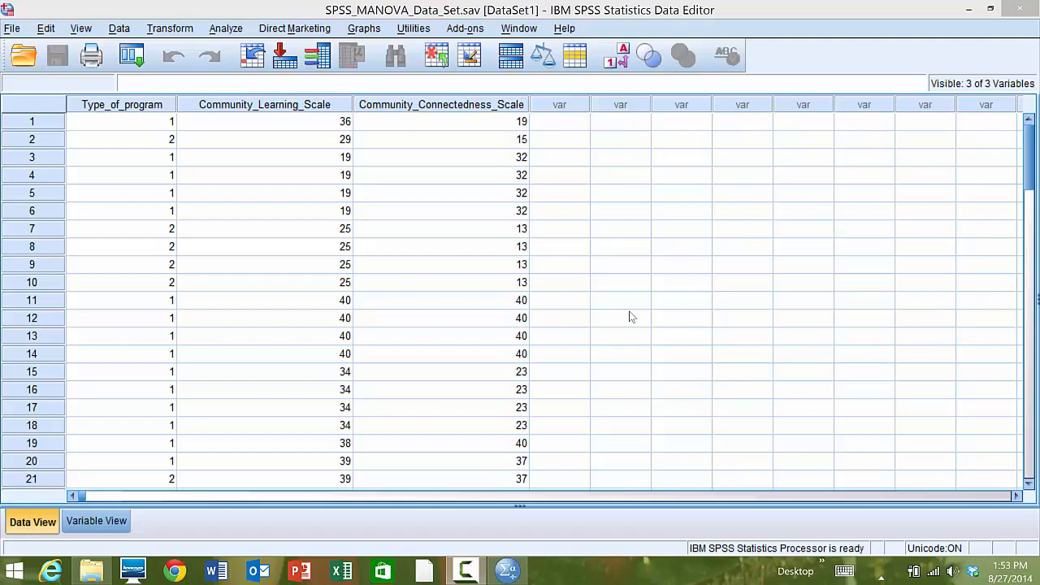
{"action": "mouse_move", "coordinate": [429, 218]}
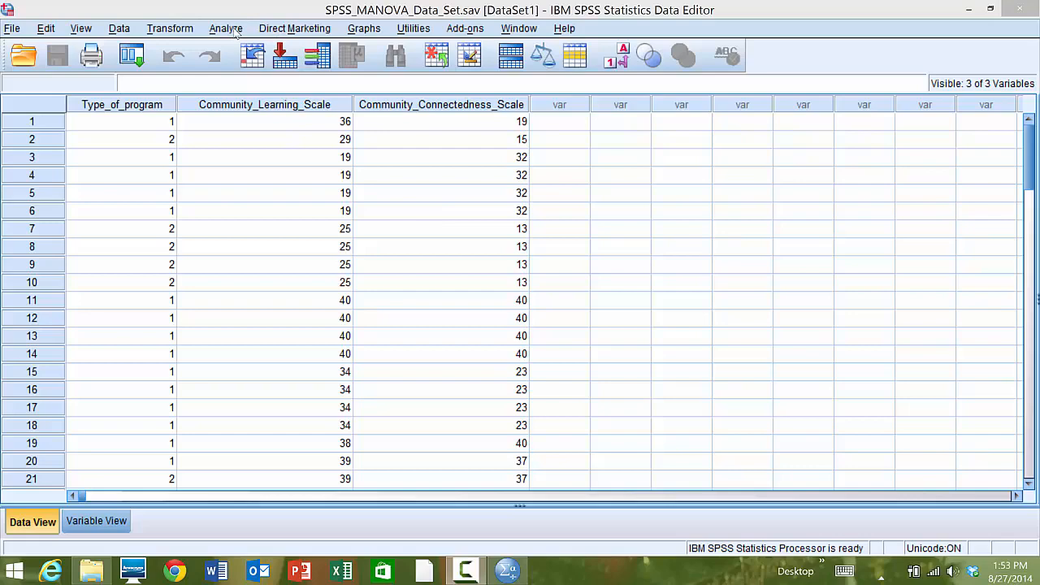
Step: Bring up the Regression analysis options from the Analyze menu
{"action": "left_click", "coordinate": [226, 30]}
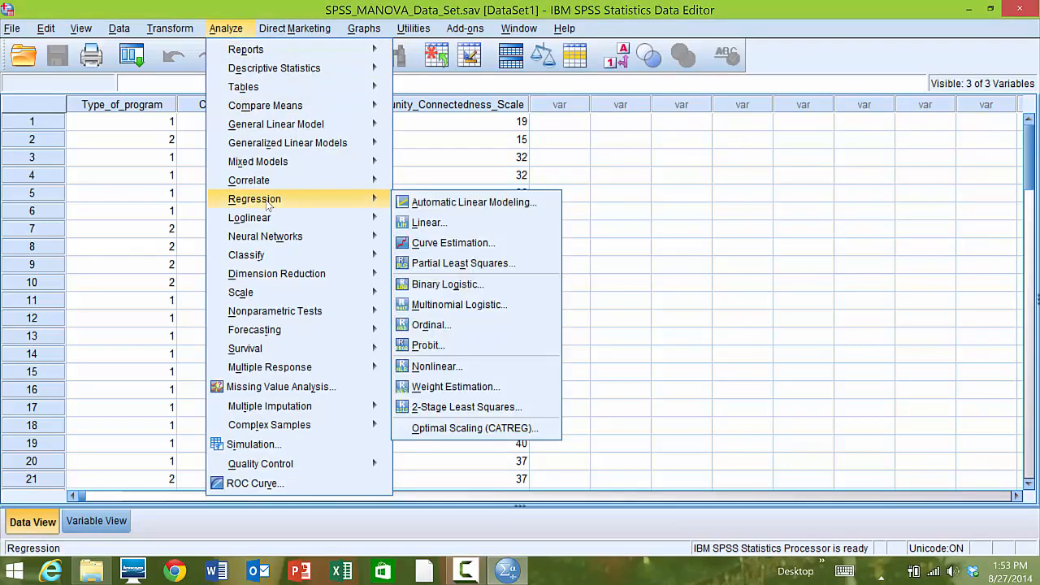
{"action": "mouse_move", "coordinate": [429, 220]}
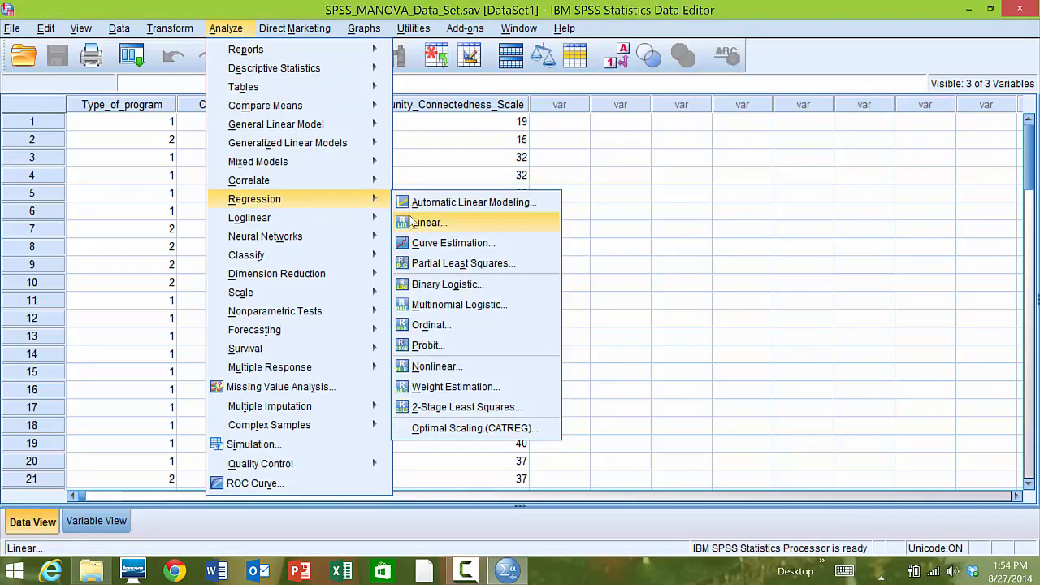
Step: Start a linear regression with Type_of_program as dependent and both community scales as independents
{"action": "left_click", "coordinate": [426, 223]}
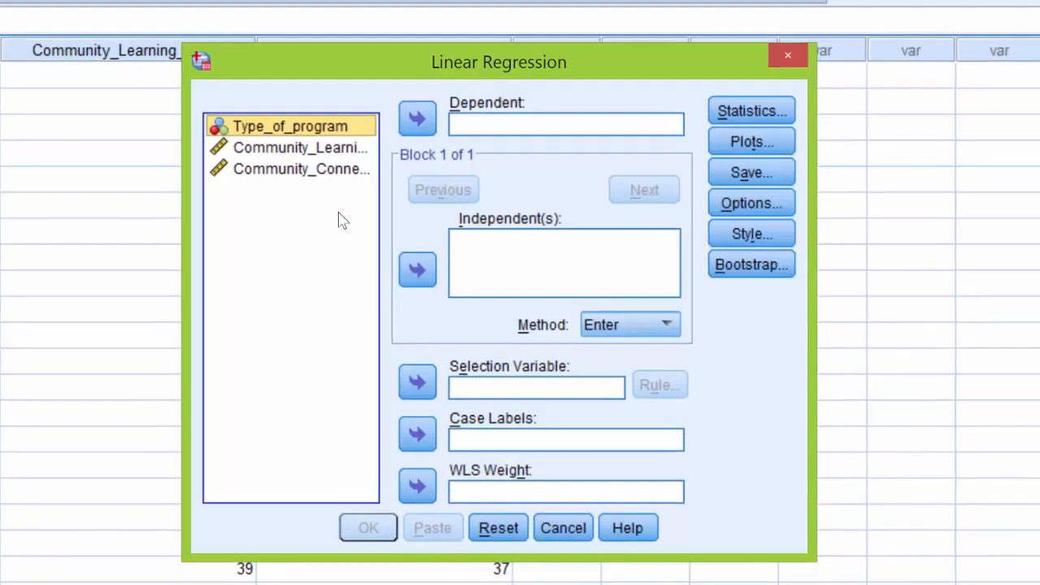
{"action": "mouse_move", "coordinate": [178, 282]}
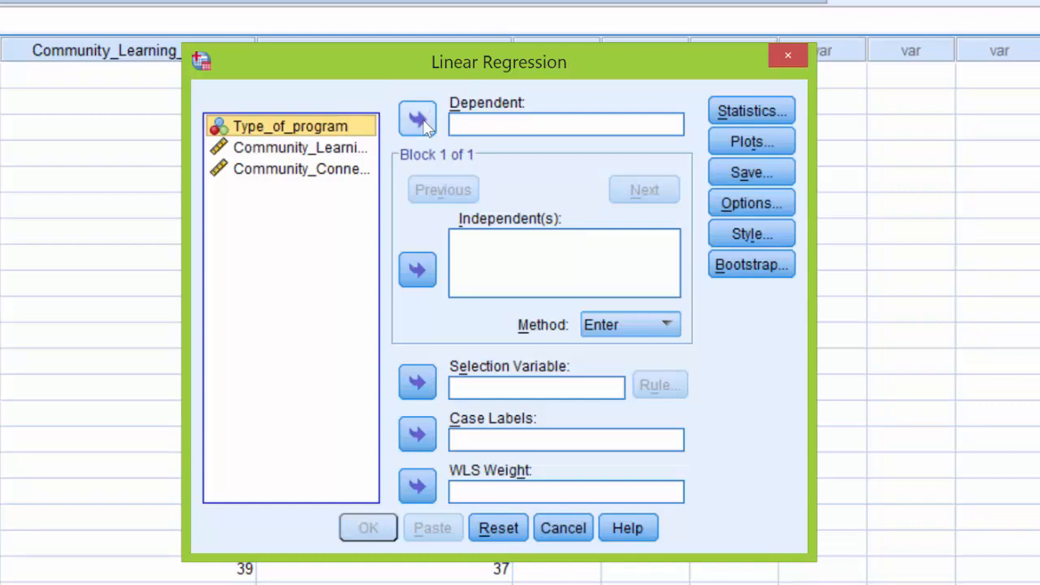
{"action": "left_click", "coordinate": [416, 119]}
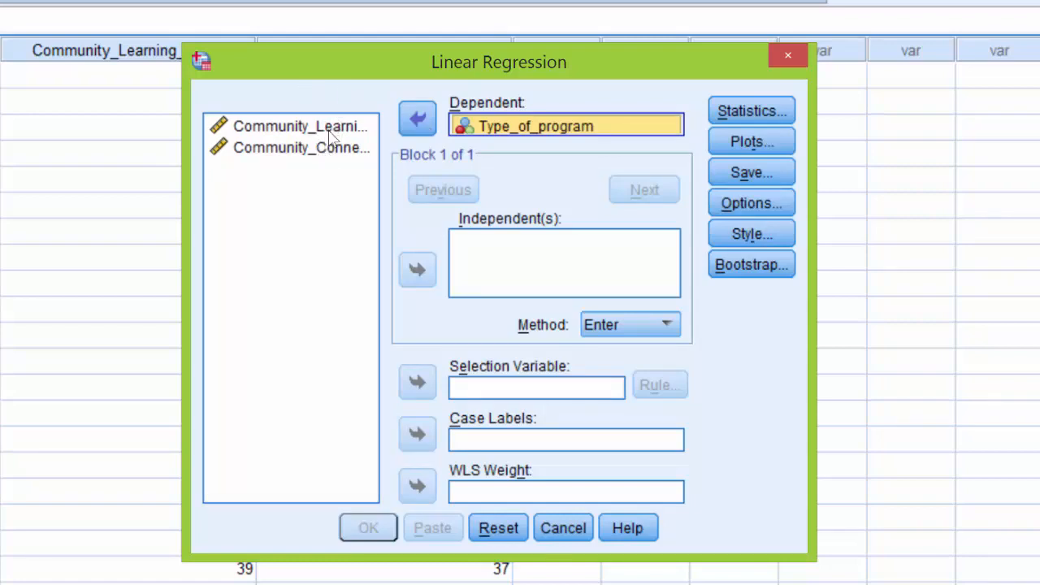
{"action": "left_click", "coordinate": [300, 127]}
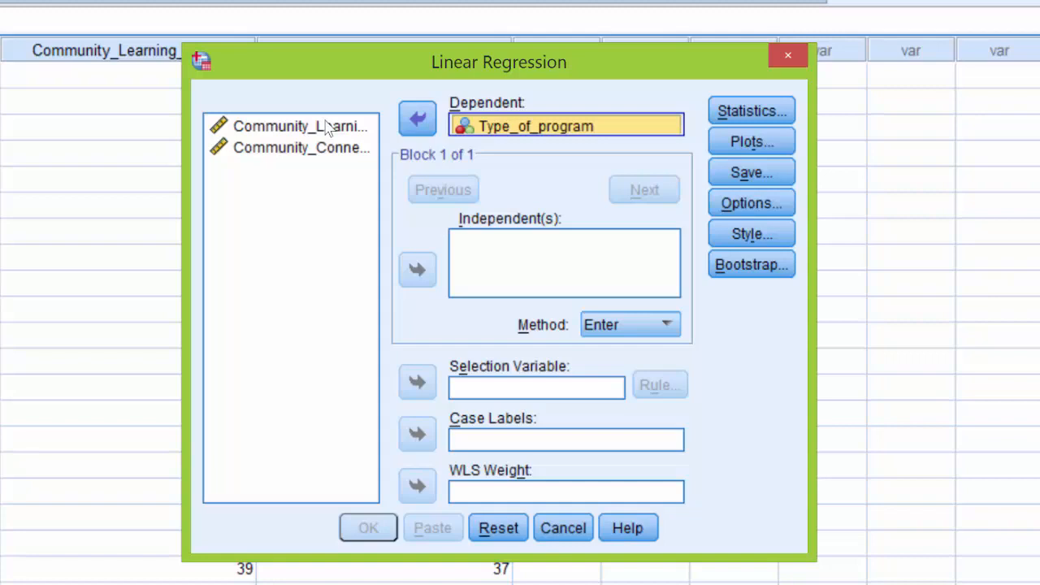
{"action": "left_click", "coordinate": [300, 127]}
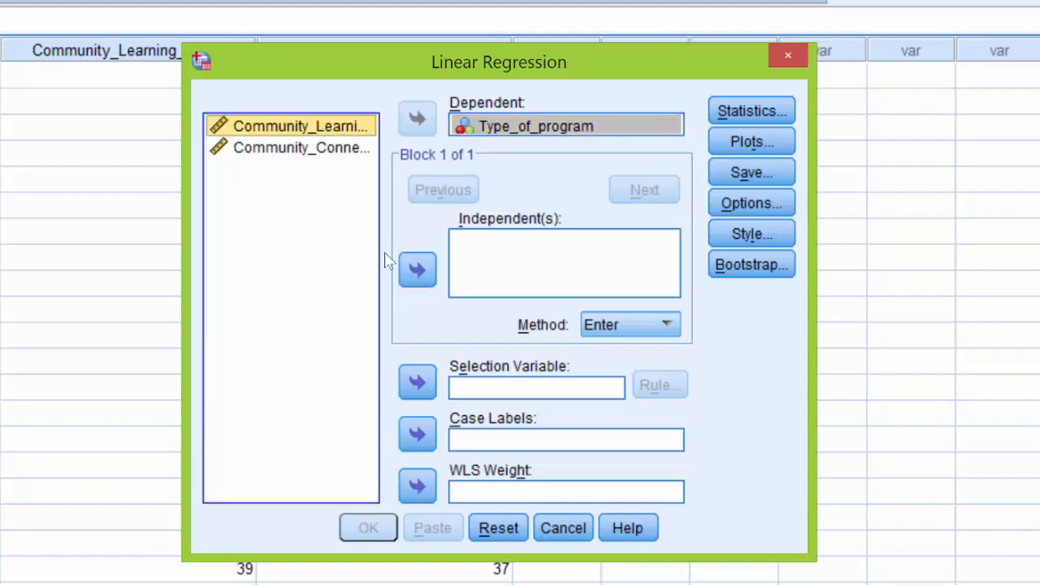
{"action": "mouse_move", "coordinate": [417, 269]}
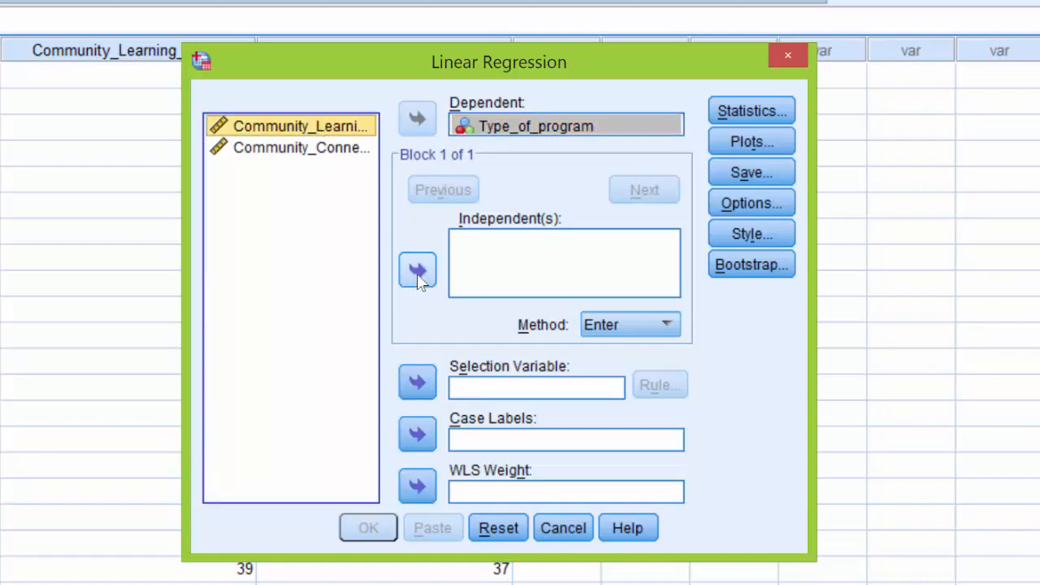
{"action": "left_click", "coordinate": [416, 270]}
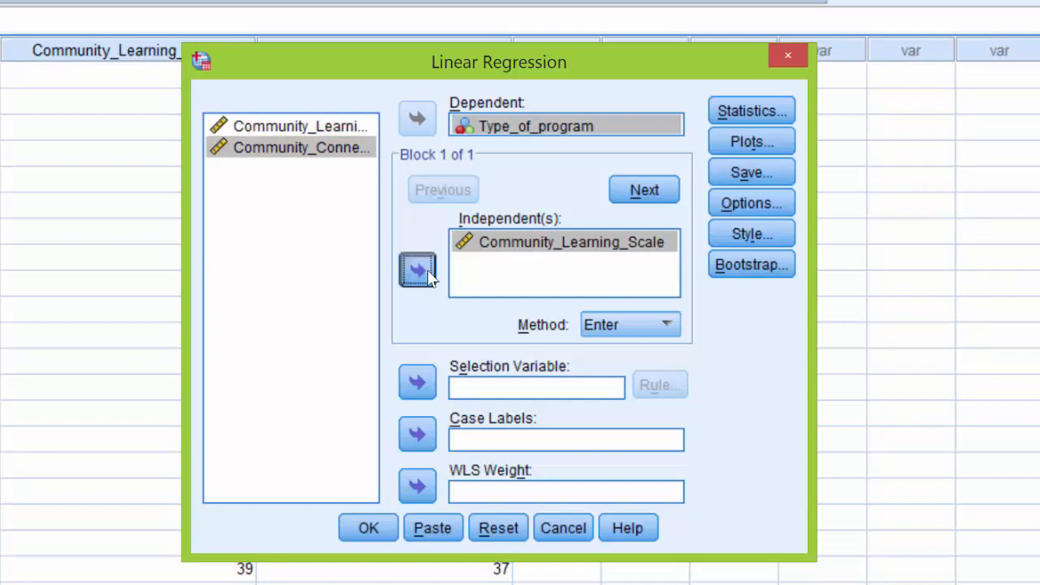
{"action": "left_click", "coordinate": [416, 269]}
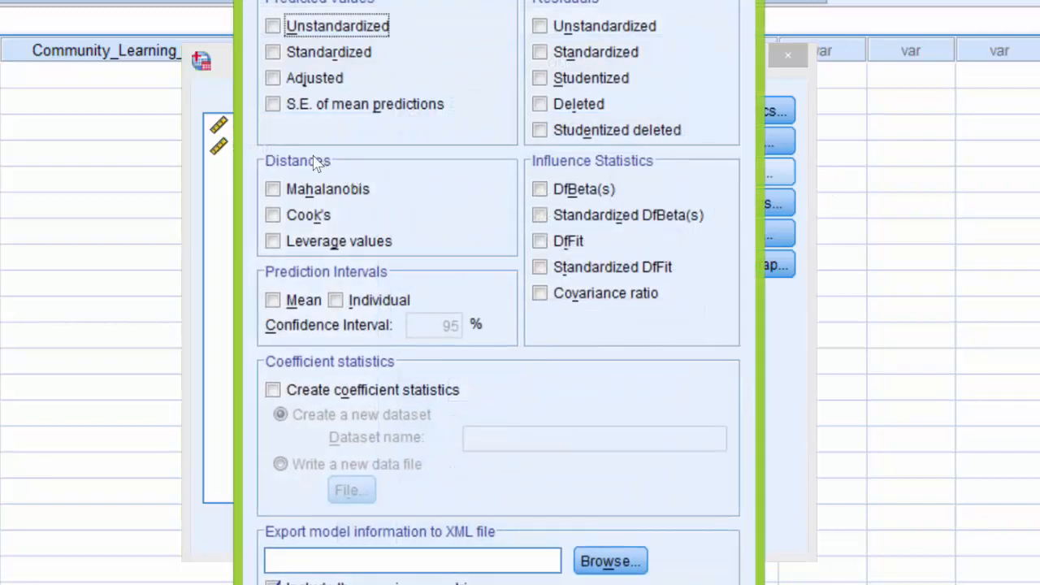
{"action": "mouse_move", "coordinate": [268, 175]}
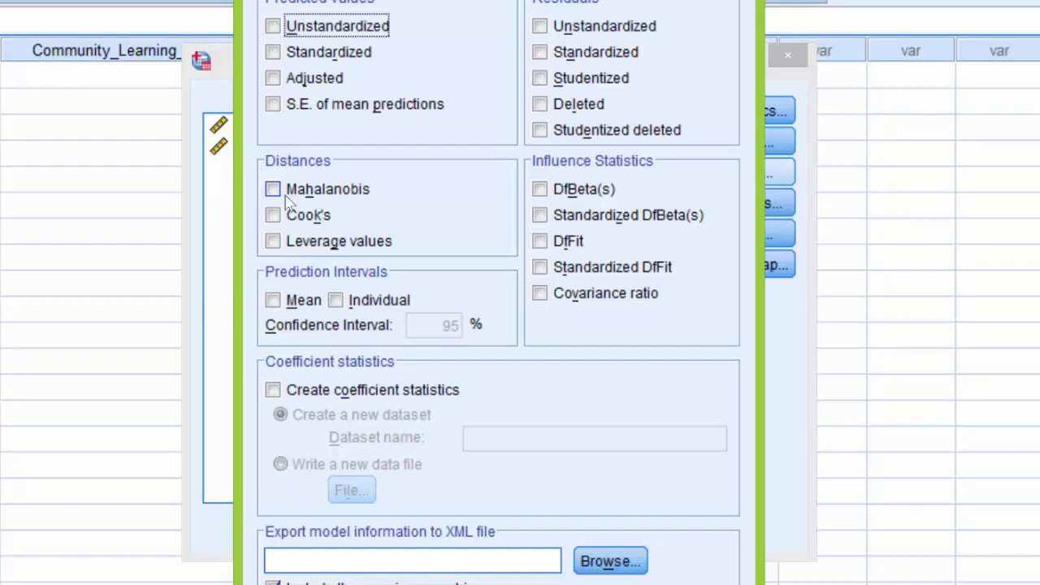
Step: Set the regression to save Mahalanobis distances as a new variable
{"action": "left_click", "coordinate": [273, 188]}
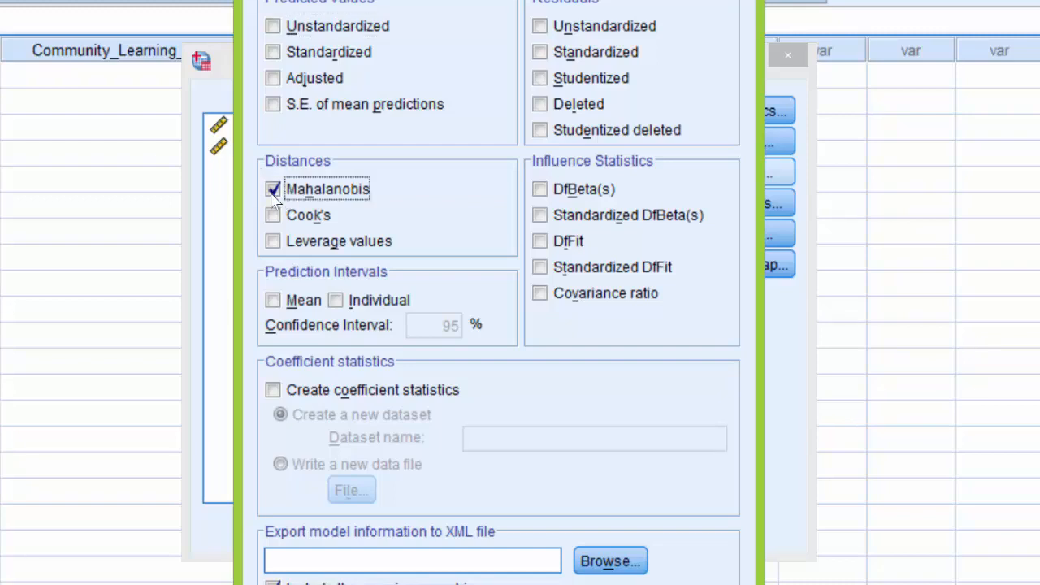
{"action": "left_click", "coordinate": [273, 188]}
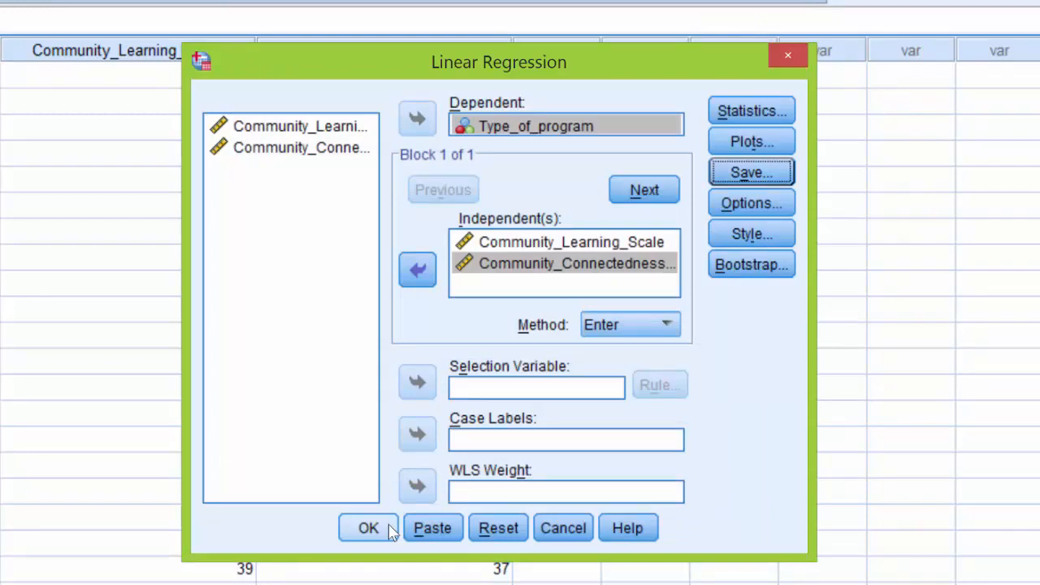
{"action": "mouse_move", "coordinate": [390, 533]}
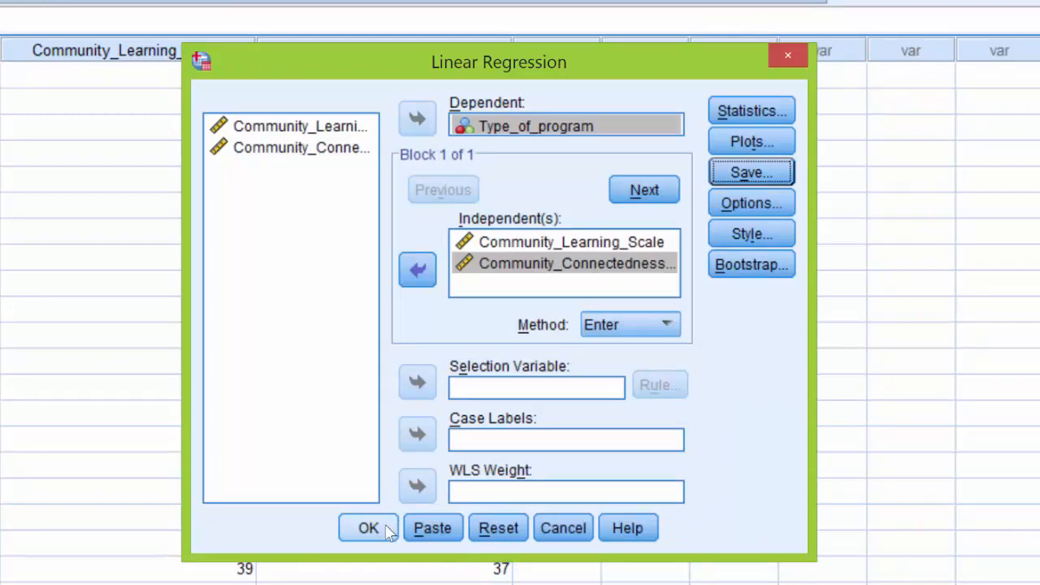
Step: Run the regression so the dataset gains a MAH_1 Mahalanobis distance column
{"action": "left_click", "coordinate": [368, 527]}
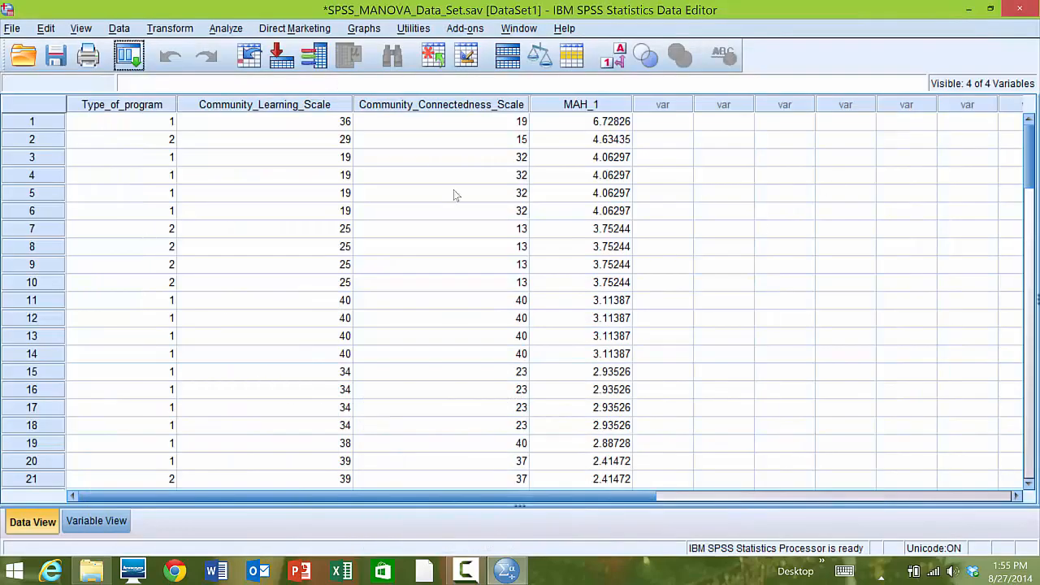
{"action": "mouse_move", "coordinate": [582, 104]}
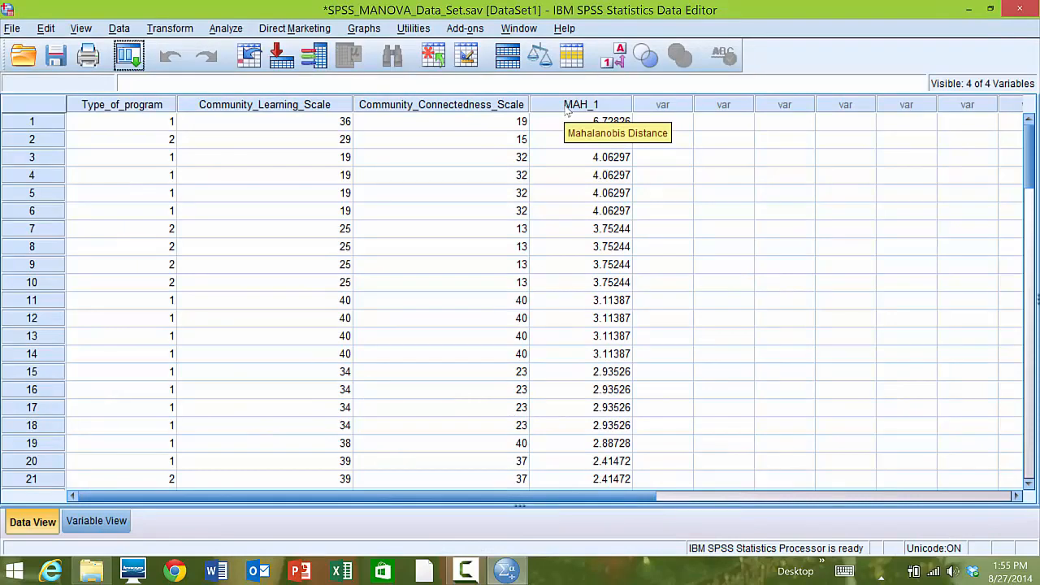
{"action": "mouse_move", "coordinate": [567, 127]}
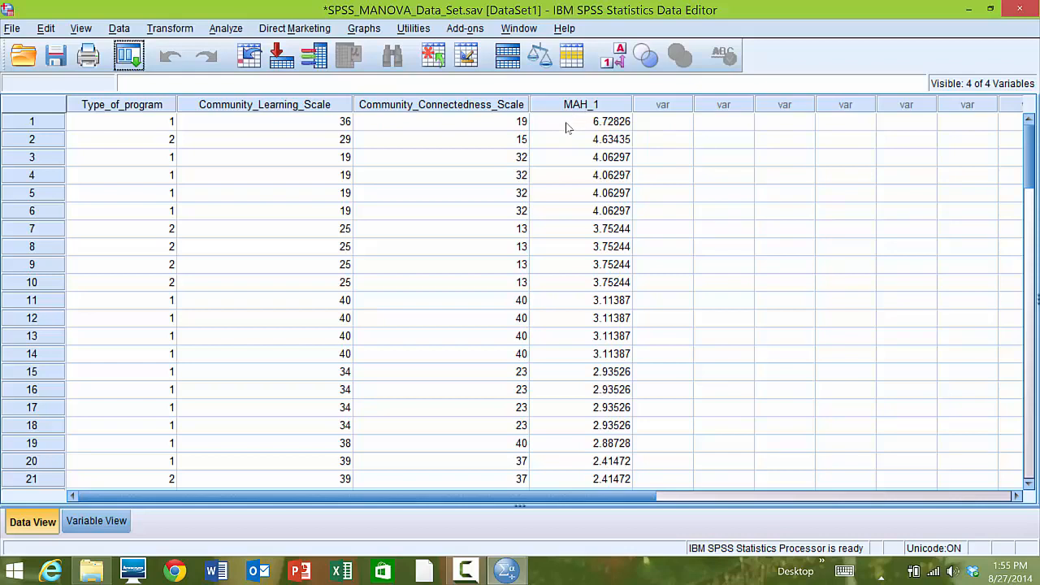
{"action": "mouse_move", "coordinate": [569, 122]}
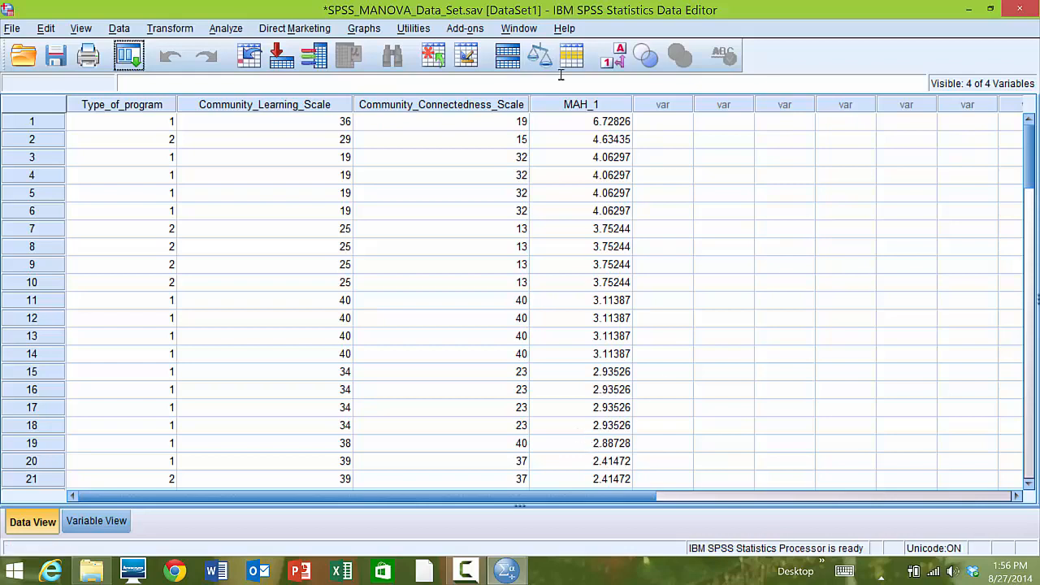
{"action": "mouse_move", "coordinate": [582, 114]}
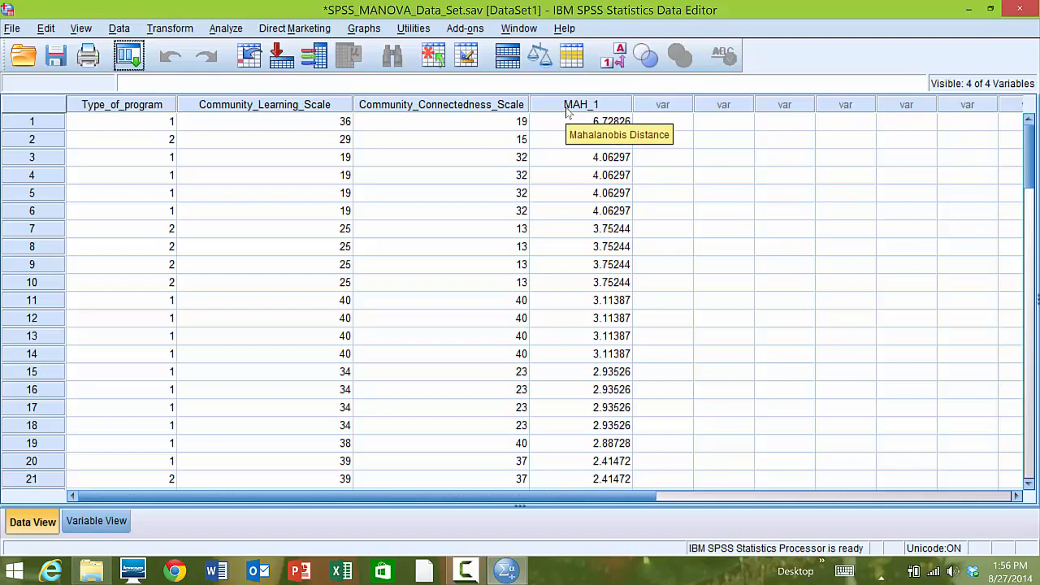
Step: Sort the cases descending by MAH_1, placing 6.72826 at the top
{"action": "right_click", "coordinate": [582, 104]}
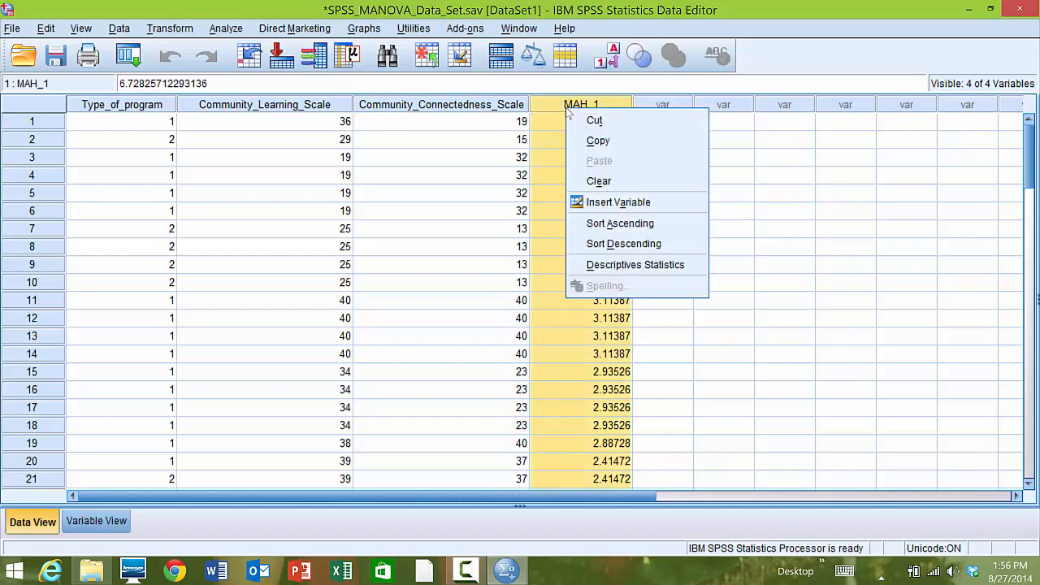
{"action": "mouse_move", "coordinate": [621, 225]}
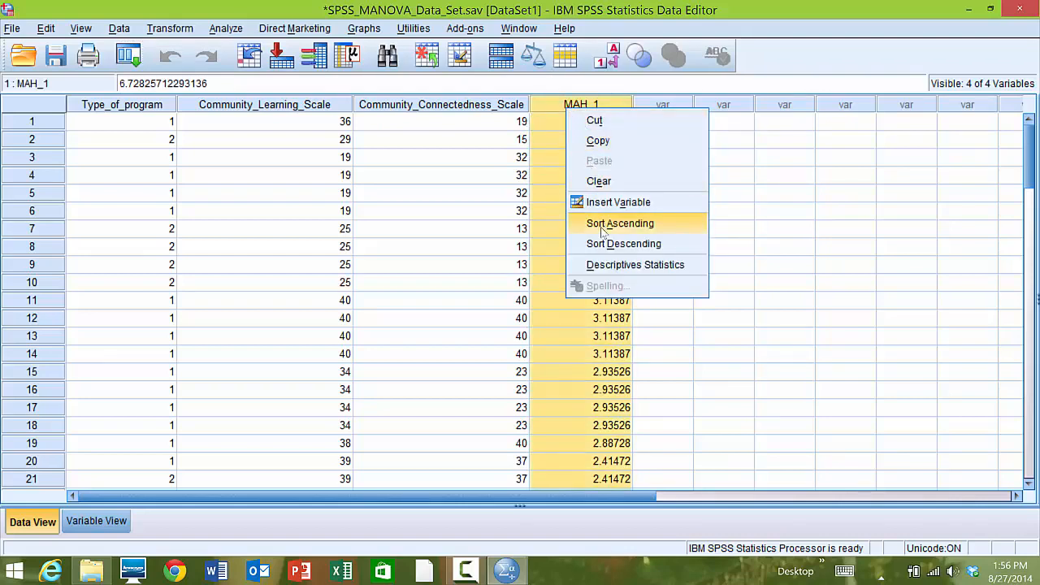
{"action": "mouse_move", "coordinate": [624, 243]}
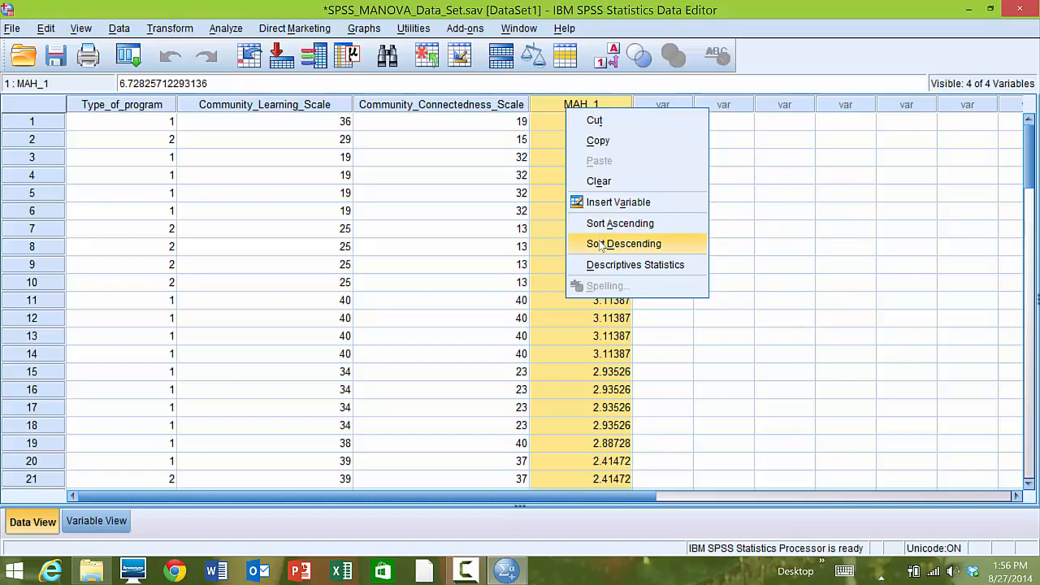
{"action": "left_click", "coordinate": [624, 244]}
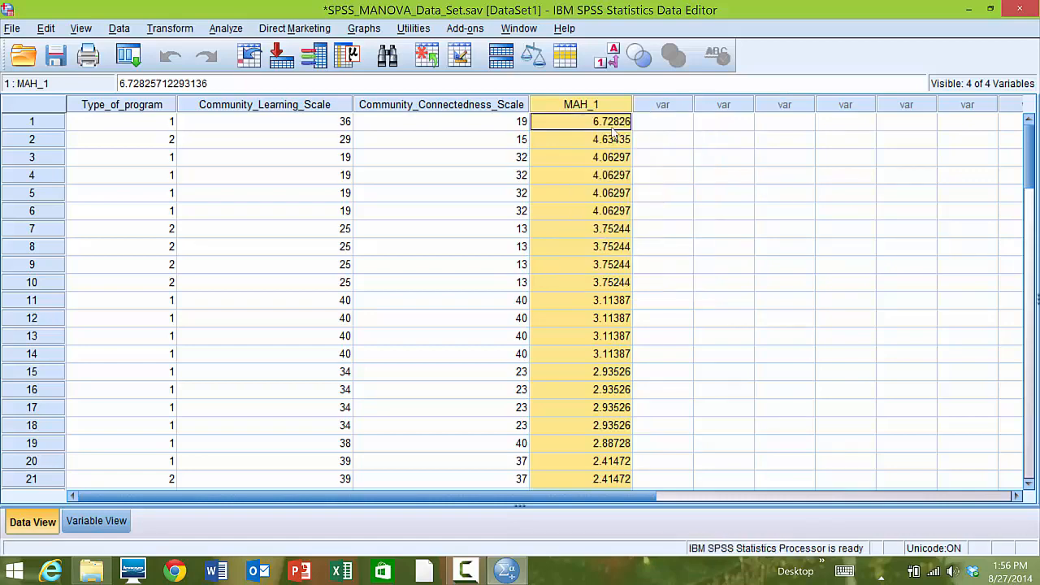